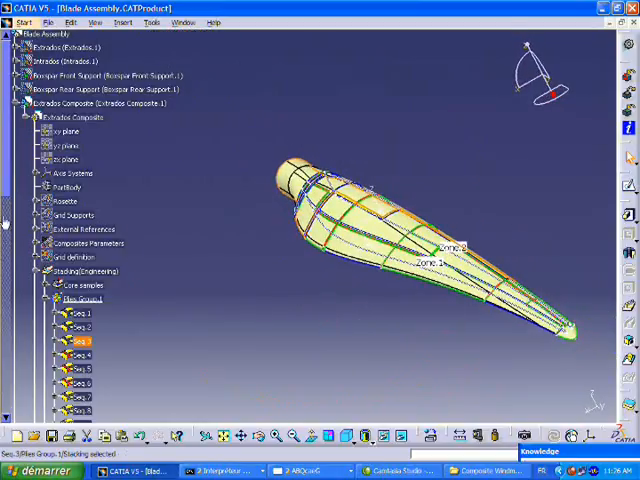
# Export the blade's composite plies from CATIA V5 with the chosen fiber-angle option
pyautogui.scroll(-3)
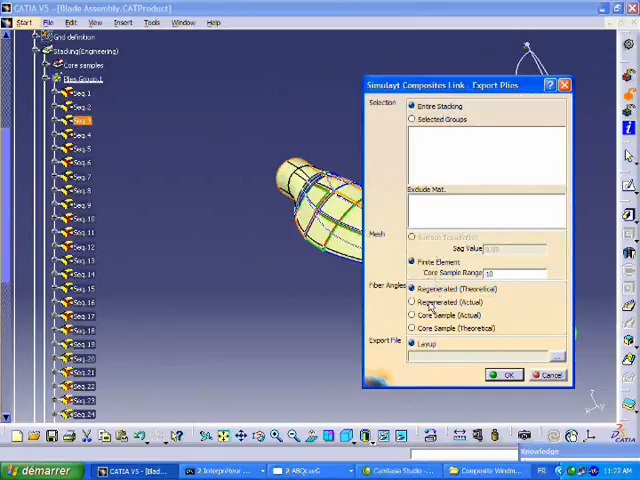
pyautogui.click(412, 302)
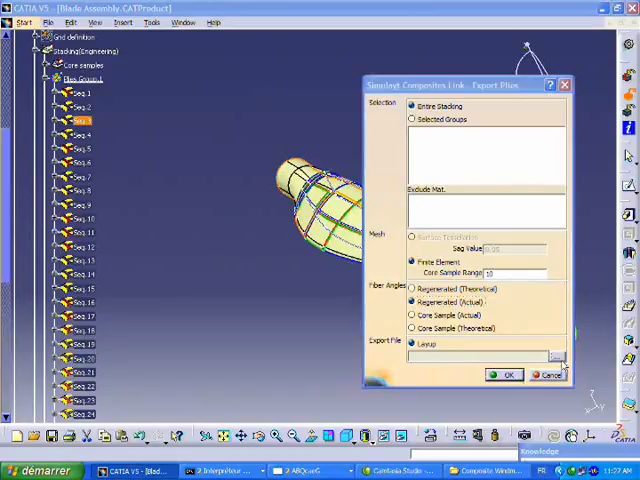
pyautogui.click(556, 356)
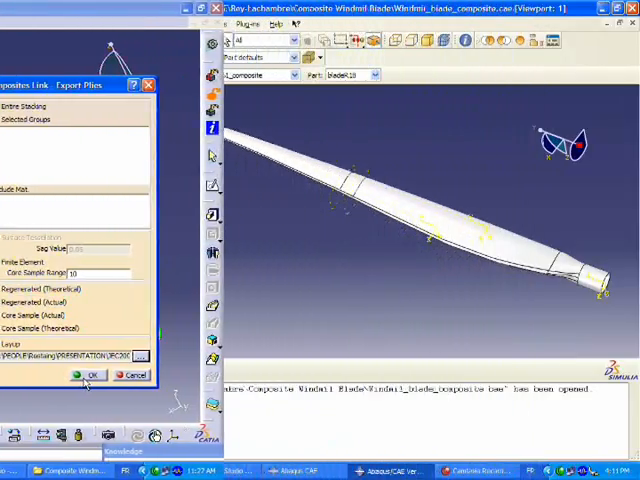
# Inspect the imported blade part and the capsule-shaped bird part by orbiting each
pyautogui.click(88, 374)
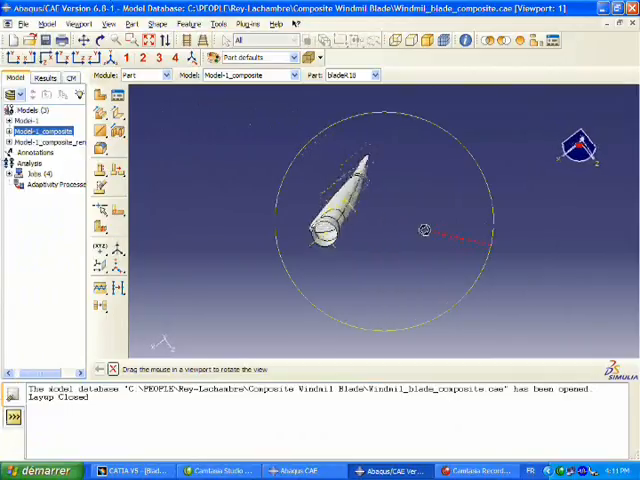
pyautogui.moveTo(350, 220); pyautogui.dragTo(356, 164)
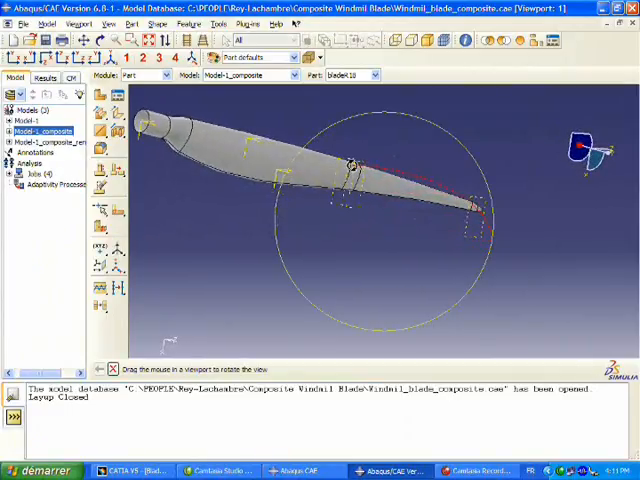
pyautogui.moveTo(350, 164); pyautogui.dragTo(490, 244)
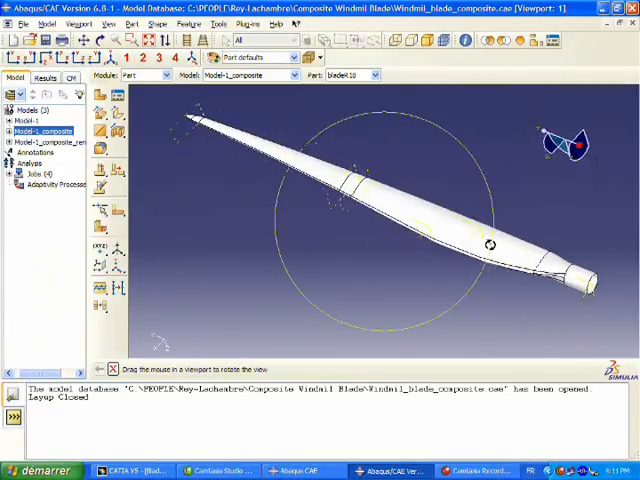
pyautogui.click(376, 76)
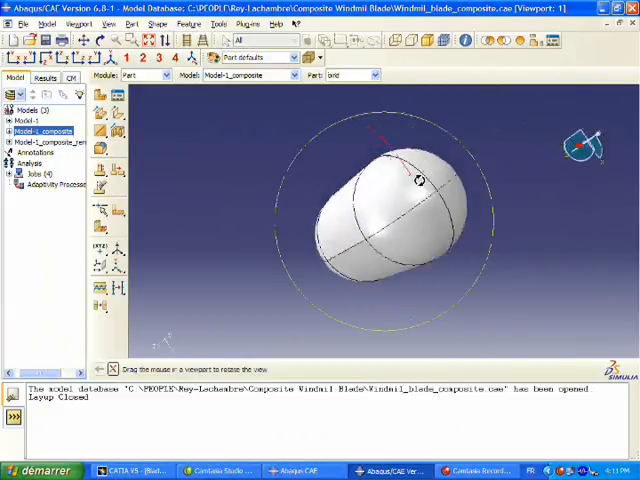
pyautogui.moveTo(420, 180); pyautogui.dragTo(264, 210)
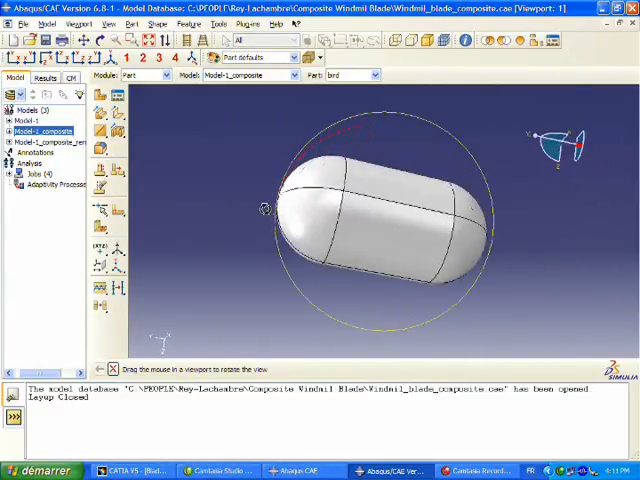
# Switch to the Assembly module to show the blade and bird together
pyautogui.click(160, 76)
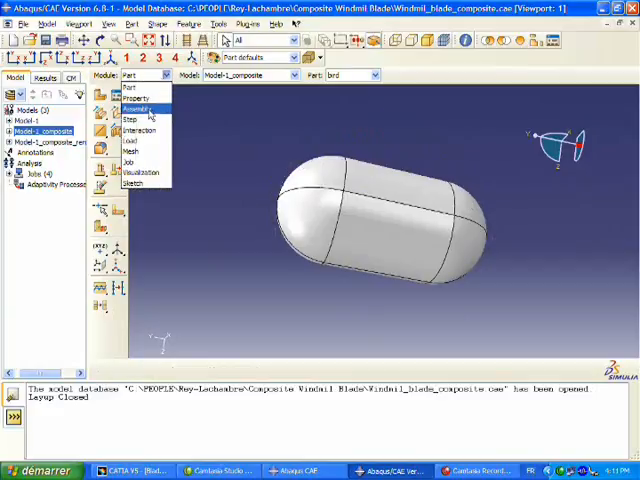
pyautogui.click(140, 106)
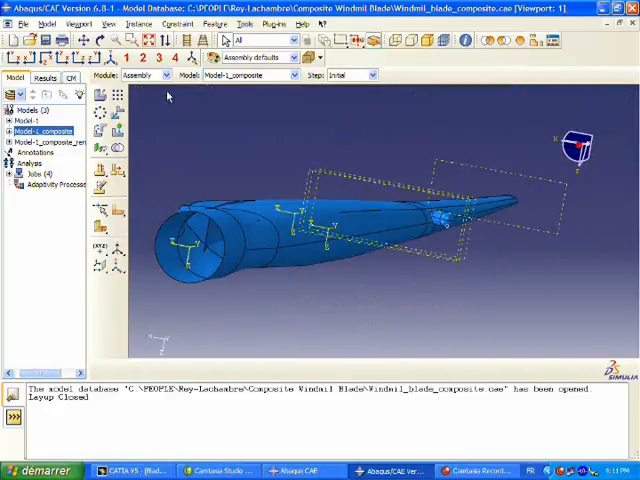
# Load the CATIA layup file into Composite Modeler as a new layup
pyautogui.click(150, 76)
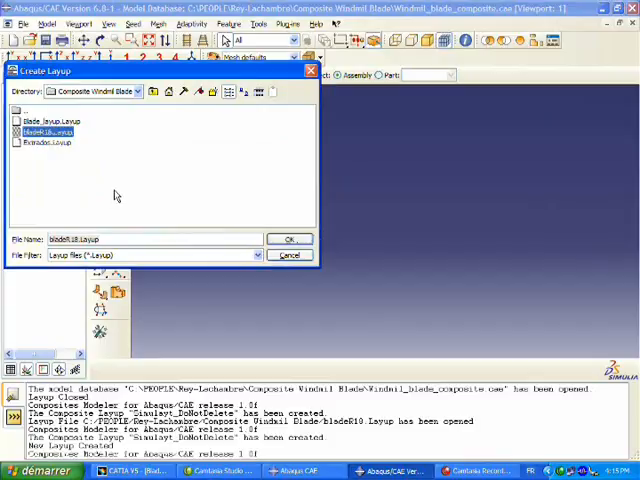
pyautogui.click(290, 240)
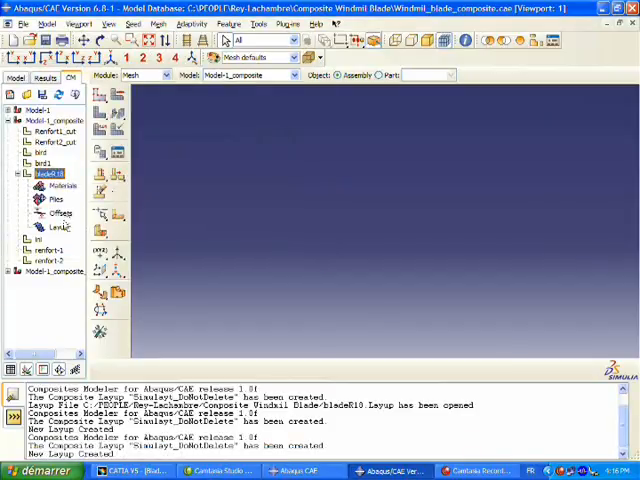
pyautogui.click(56, 228)
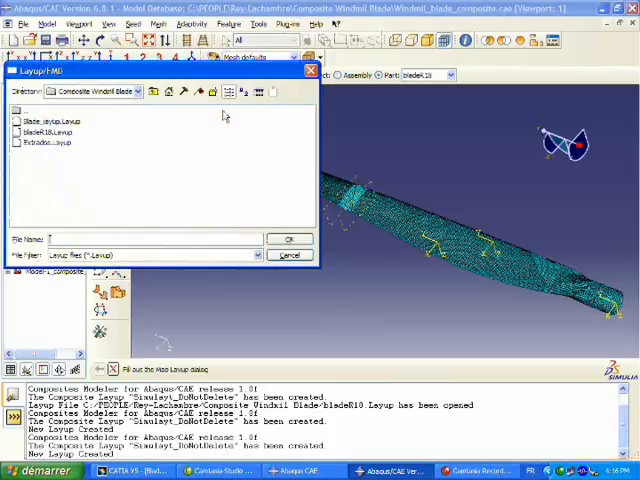
pyautogui.click(48, 144)
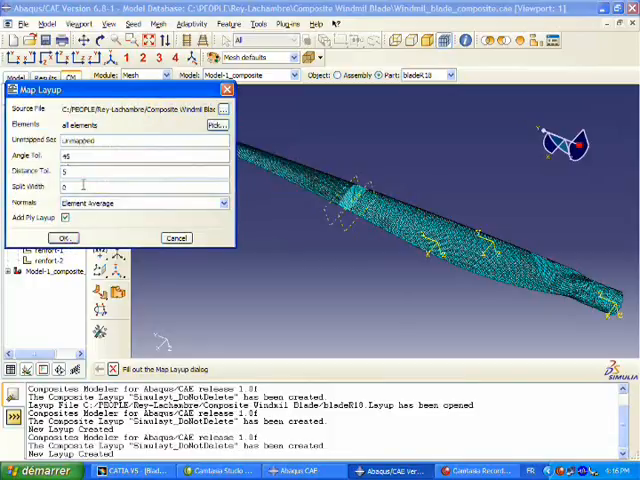
# Map the layup plies onto the blade mesh and bring up the ply stack plot query
pyautogui.click(64, 238)
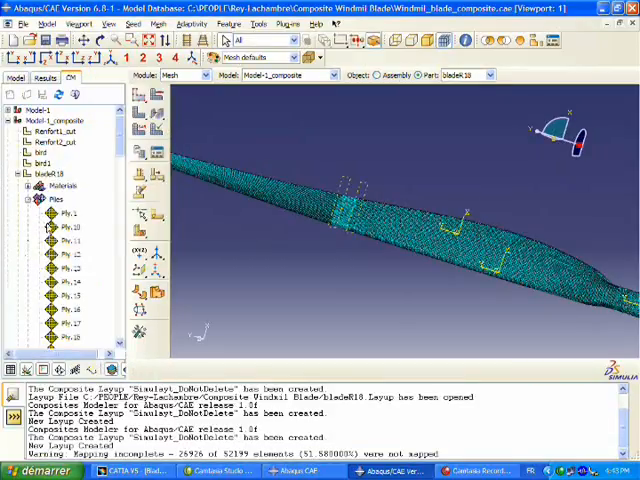
pyautogui.click(68, 214)
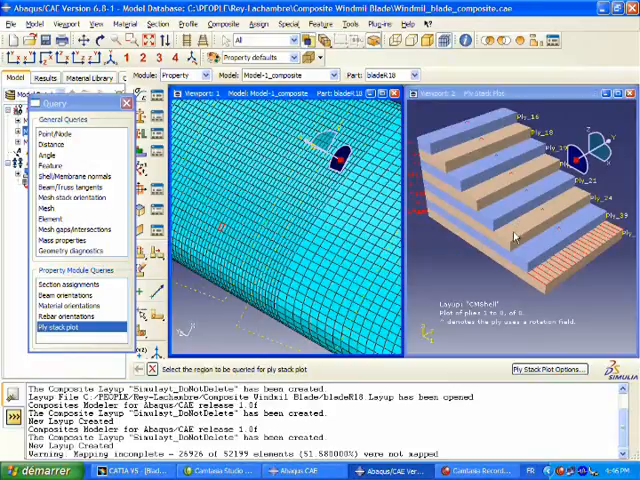
# Review the Ply Stack Plot Options and return to the whole meshed blade view
pyautogui.click(544, 368)
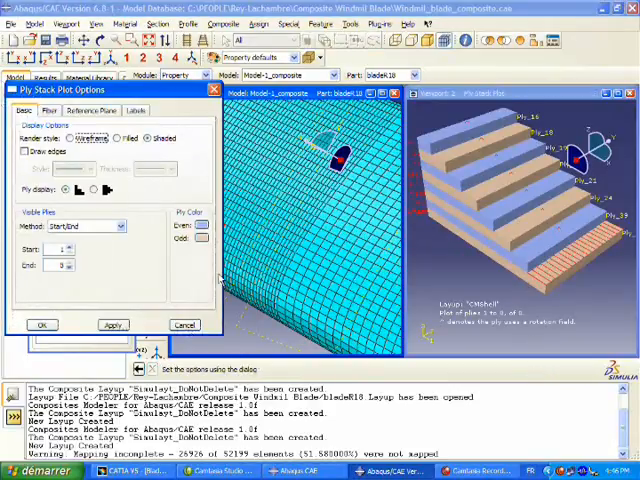
pyautogui.click(136, 110)
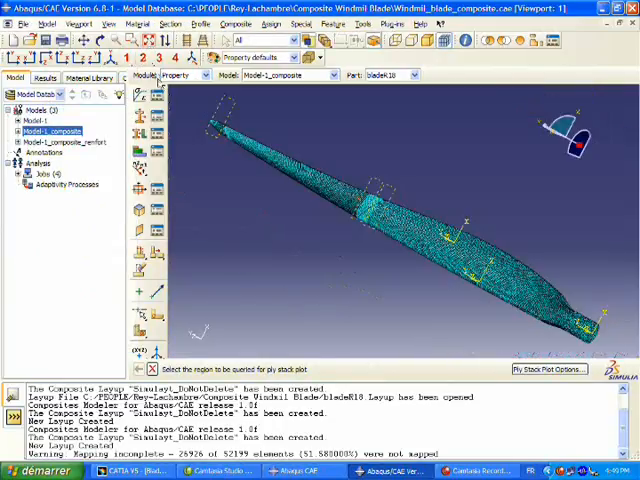
# Create a General contact (Explicit) interaction named Contact with contact_prop as global property
pyautogui.click(200, 74)
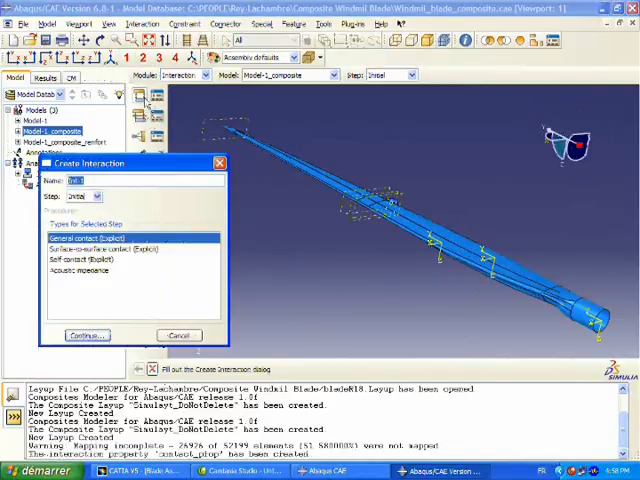
pyautogui.write('Contact')
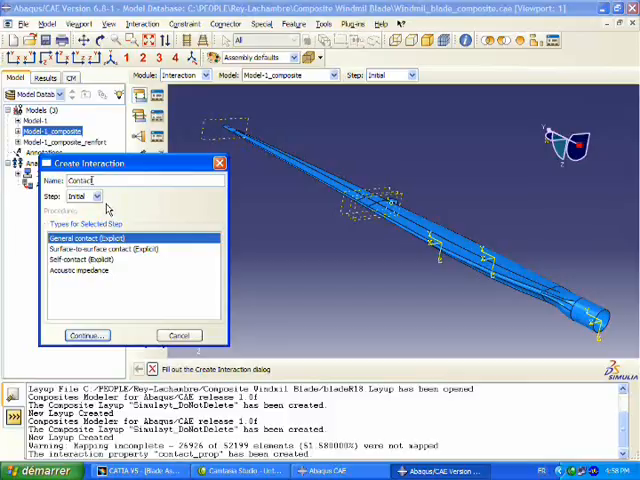
pyautogui.click(88, 334)
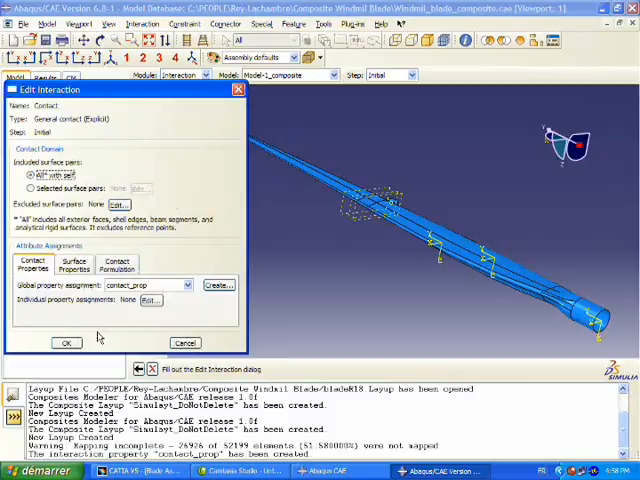
pyautogui.click(66, 342)
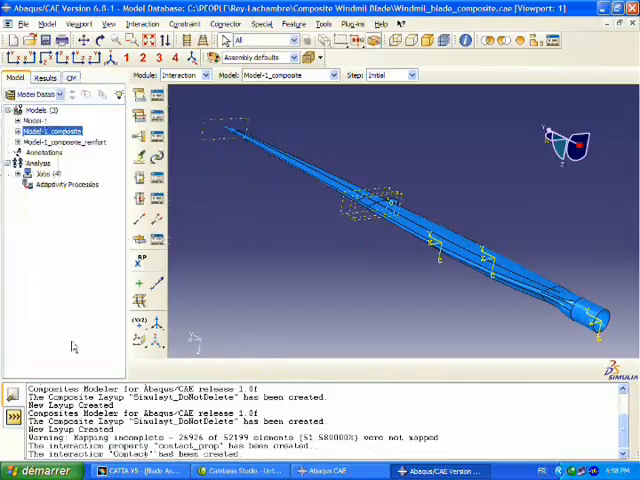
pyautogui.click(202, 74)
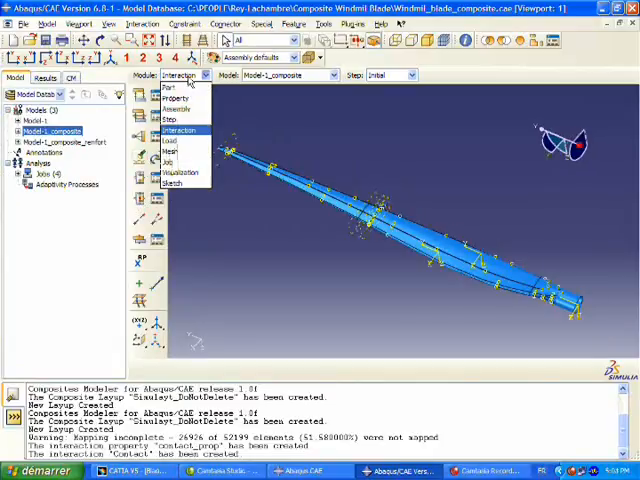
# Create an Encastrement boundary condition fully clamping the Encastrement set in the Load module
pyautogui.click(170, 140)
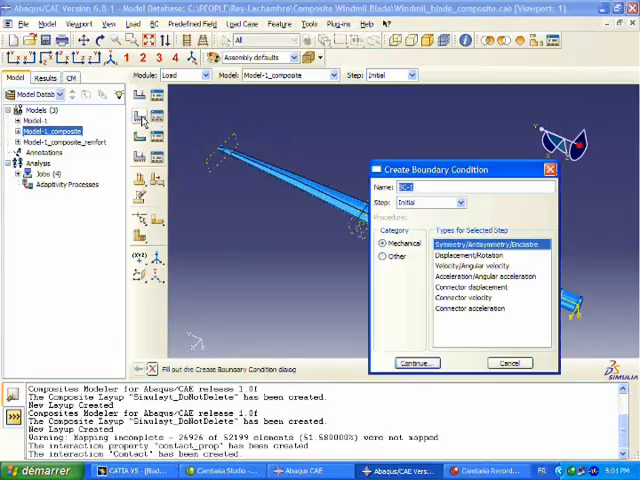
pyautogui.write('Encastrement')
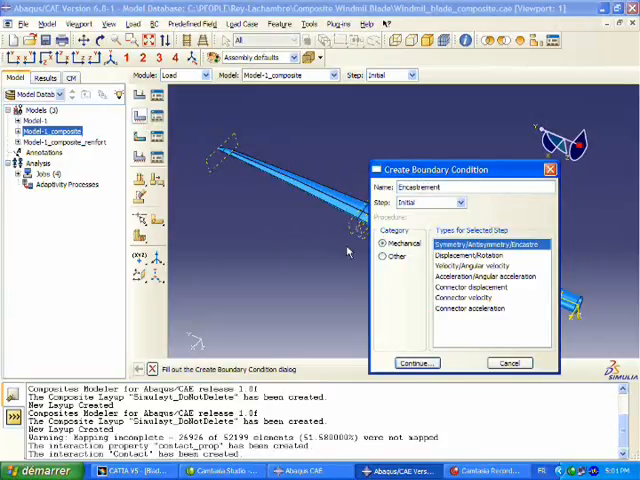
pyautogui.click(414, 362)
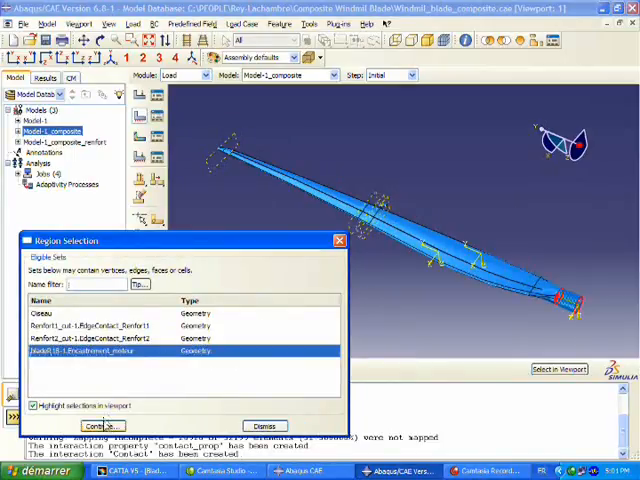
pyautogui.click(104, 424)
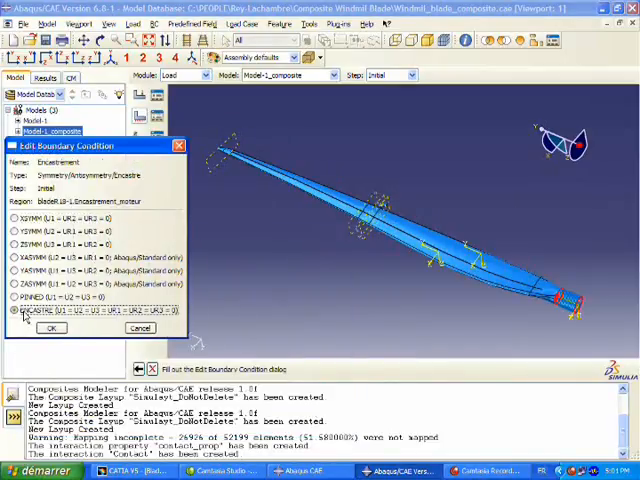
pyautogui.click(52, 328)
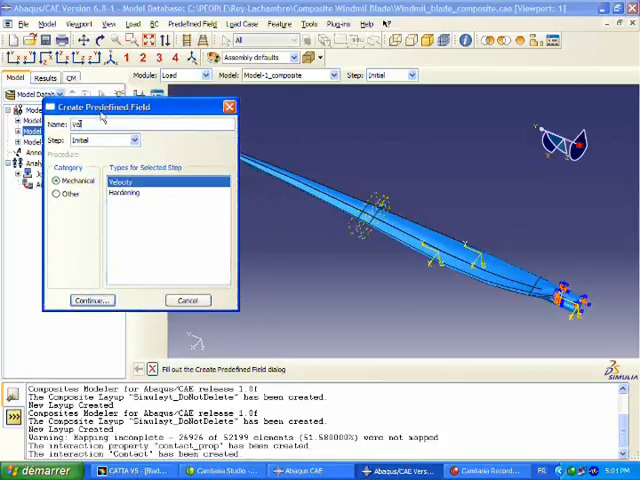
# Create a Velocity predefined field on the impactor set with V1 = 28800
pyautogui.write('velocity')
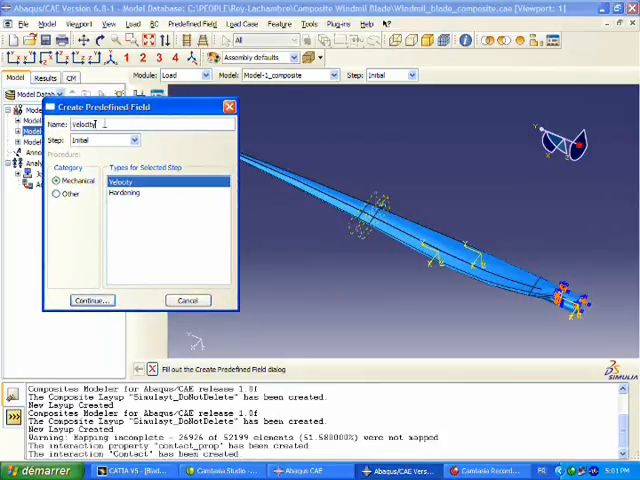
pyautogui.click(92, 300)
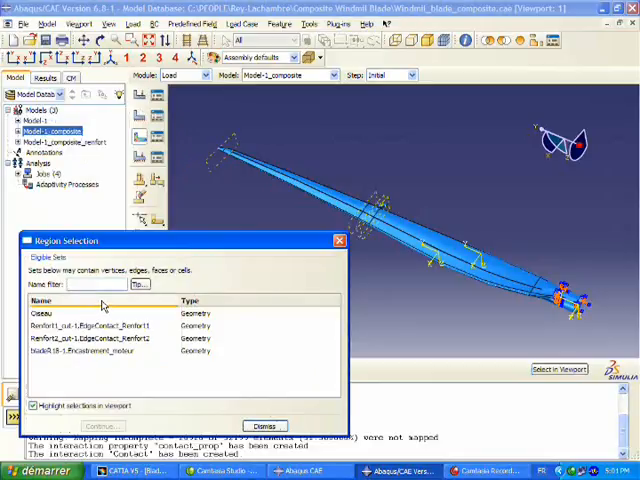
pyautogui.click(48, 312)
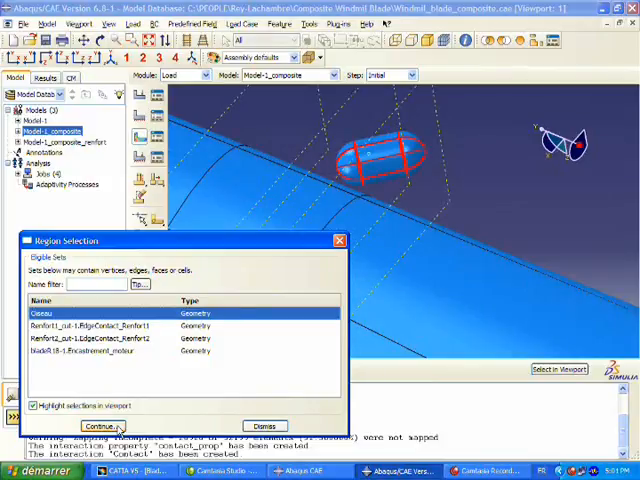
pyautogui.click(98, 424)
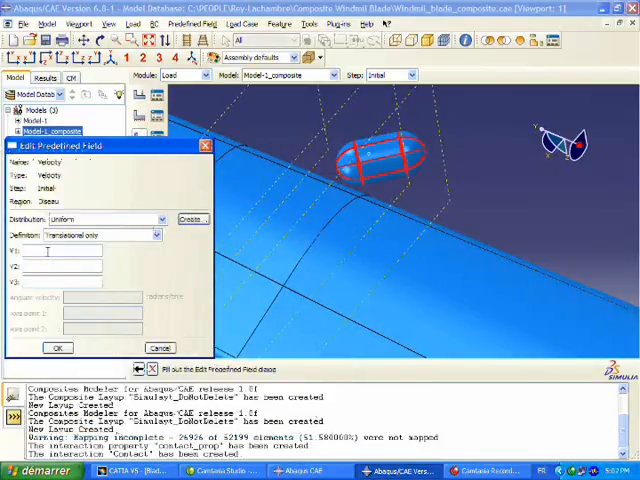
pyautogui.write('28800')
pyautogui.write('660')
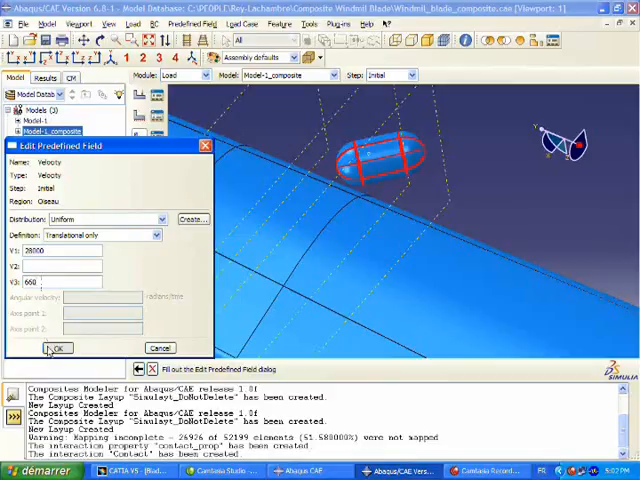
pyautogui.click(56, 348)
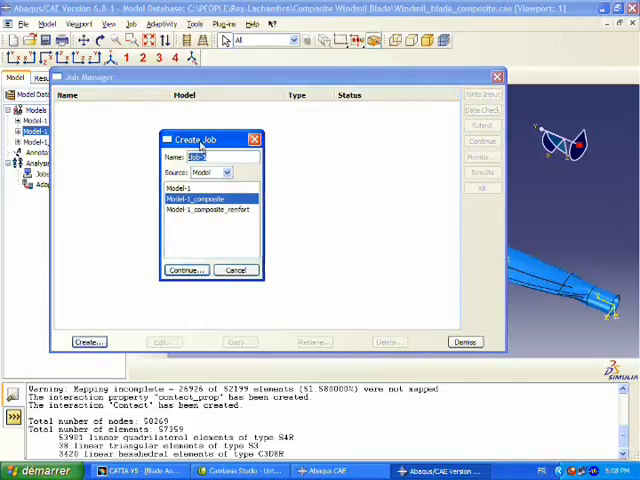
# Create a job named Impact for the Model-1_composite model with default settings
pyautogui.write('Impact')
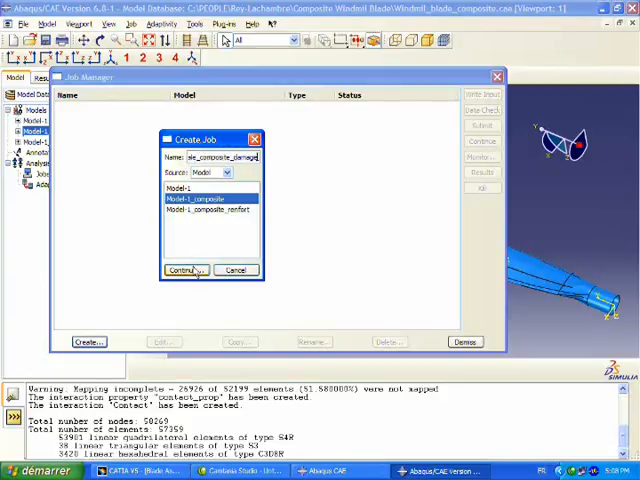
pyautogui.click(184, 270)
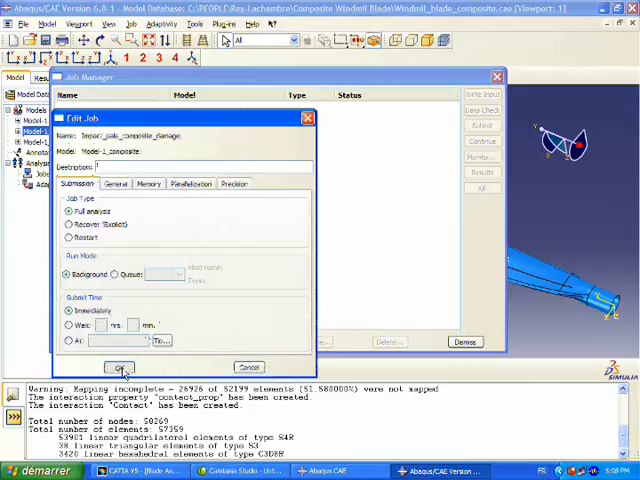
pyautogui.click(120, 368)
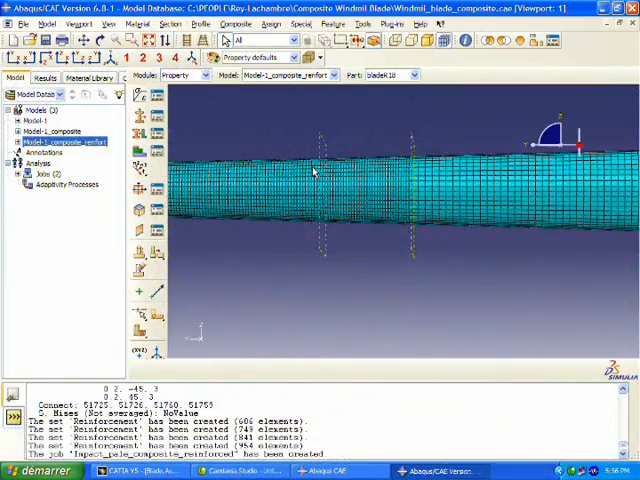
# Create an element set named Reinforcement by box-selecting a band of blade elements
pyautogui.click(364, 24)
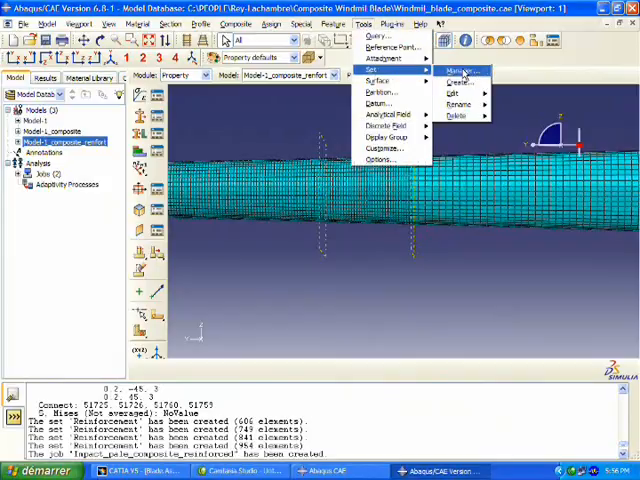
pyautogui.click(462, 68)
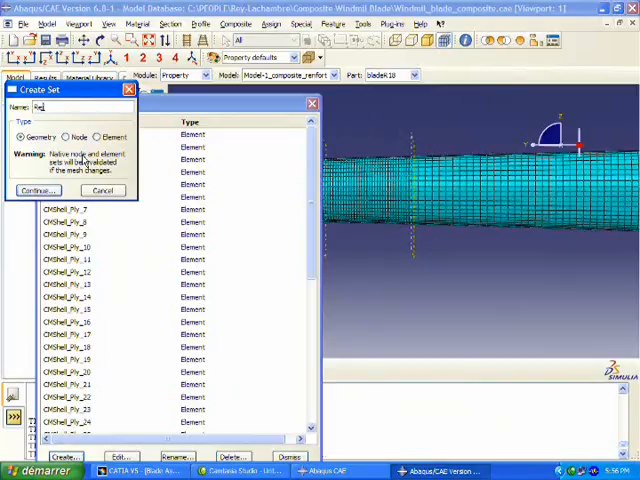
pyautogui.write('Reinforcement')
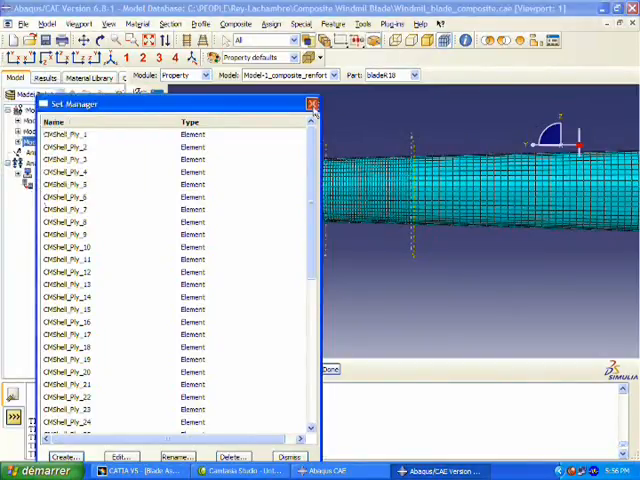
pyautogui.click(312, 104)
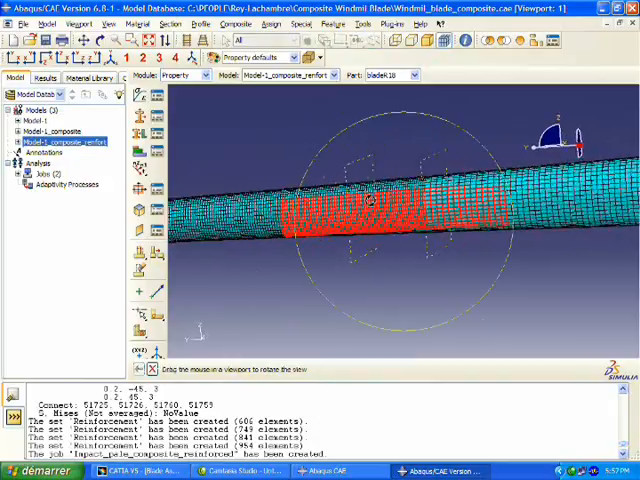
pyautogui.moveTo(370, 200); pyautogui.dragTo(380, 204)
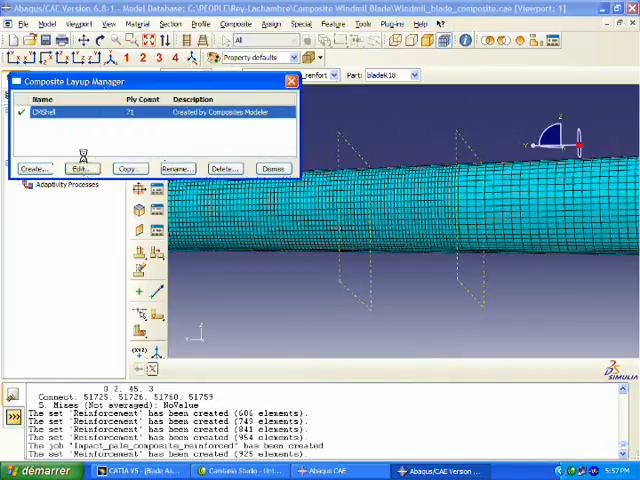
# Add a ply named Reinforcement on the Reinforcement set to the CompShell layup
pyautogui.click(80, 168)
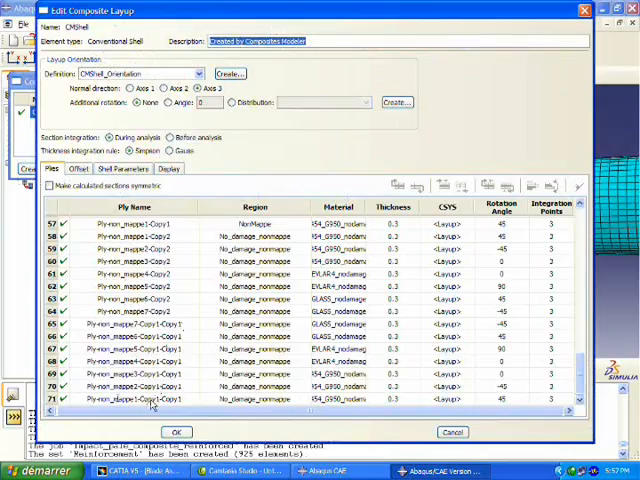
pyautogui.click(140, 412)
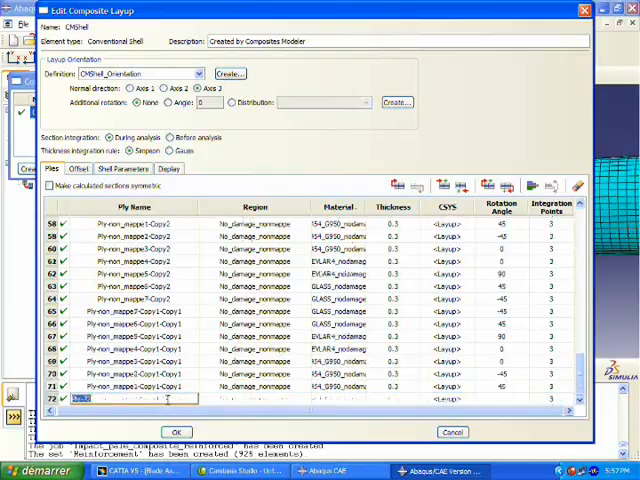
pyautogui.write('Reinforcement')
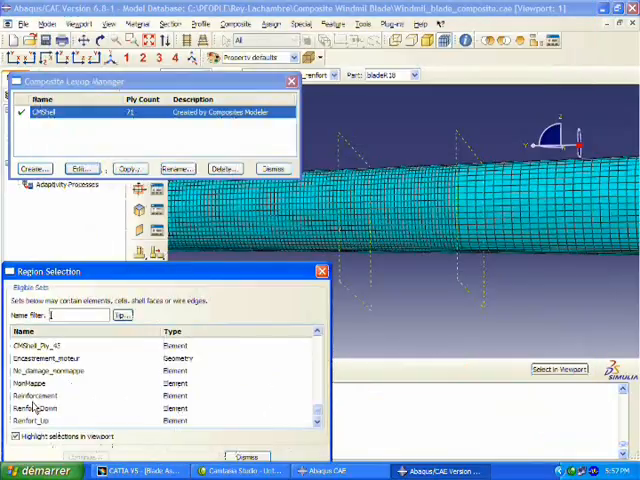
pyautogui.click(36, 394)
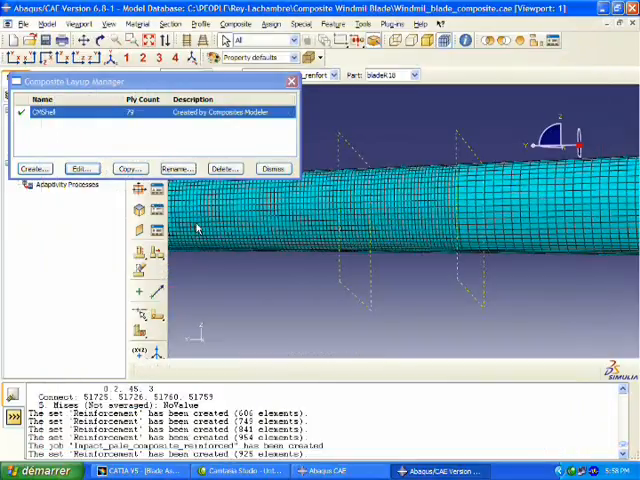
# Create the job 'Impact_pale_composite' on Model-1_composite_reinforcement through the Job Manager
pyautogui.click(274, 168)
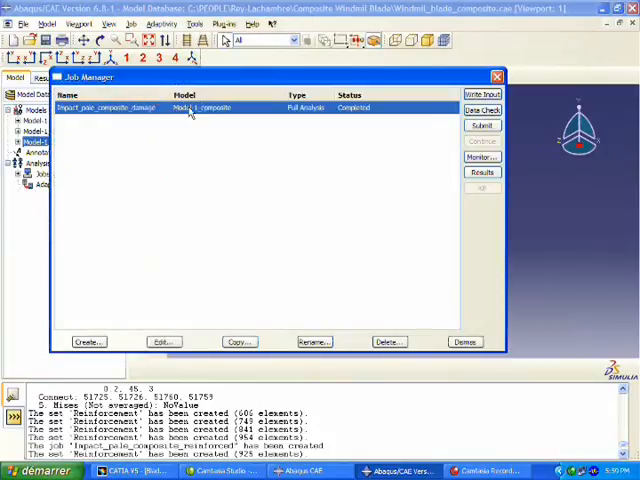
pyautogui.click(88, 340)
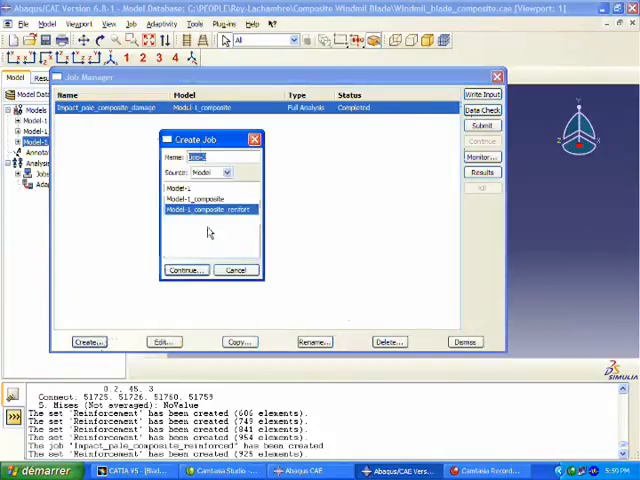
pyautogui.write('Impact_d')
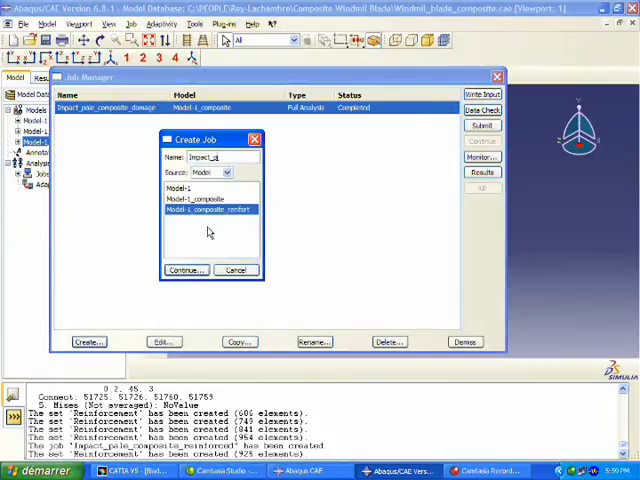
pyautogui.write('Impact_pale_composite')
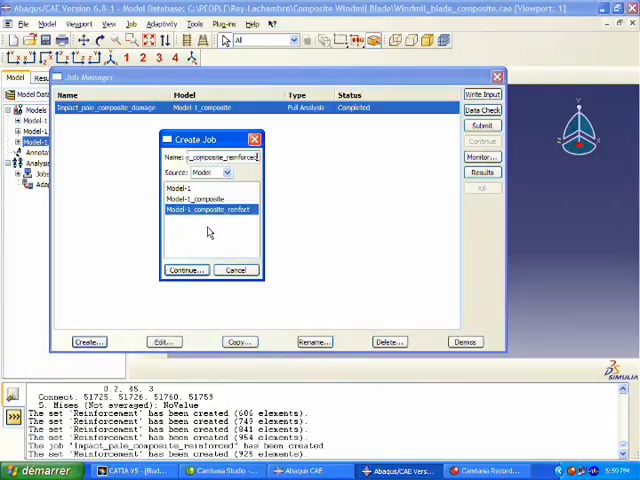
pyautogui.click(184, 268)
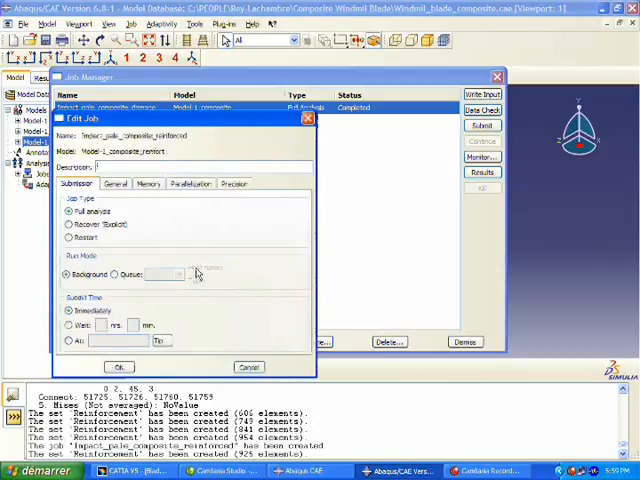
pyautogui.click(120, 366)
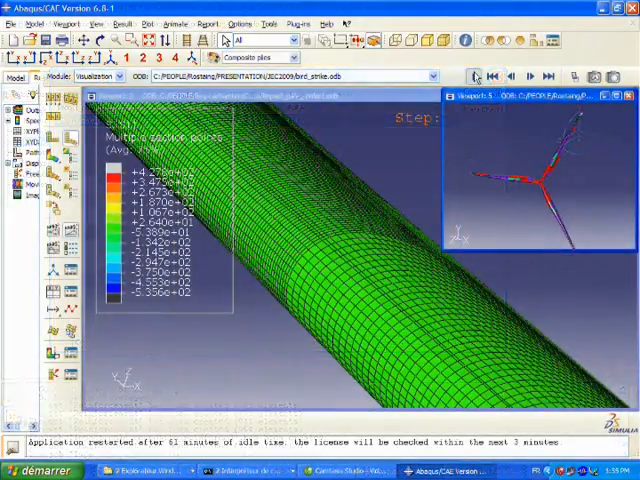
# Display the blade impact stress contours from the job's output database
pyautogui.click(526, 76)
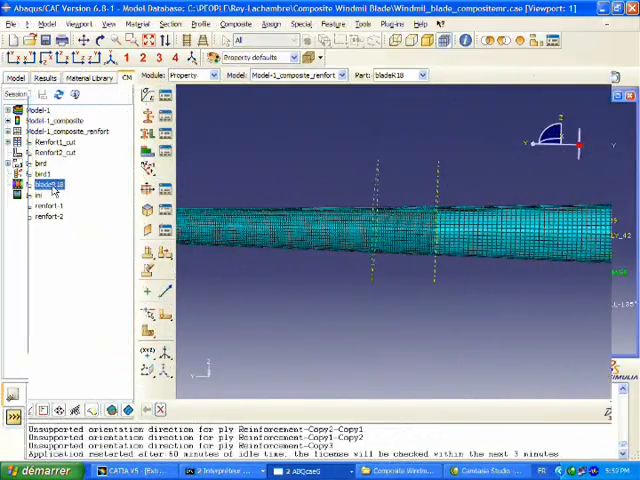
# Export the reinforced layup via the Composites Modeler from the model tree
pyautogui.rightClick(44, 184)
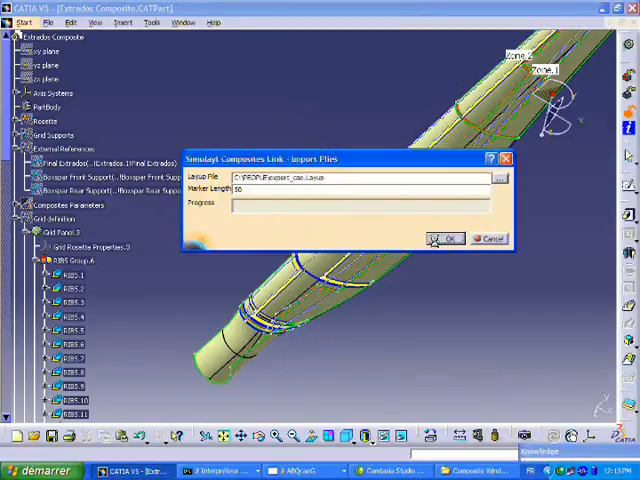
# Import the exported layup file, previewing the reinforcement ply before adding it to the blade
pyautogui.click(444, 238)
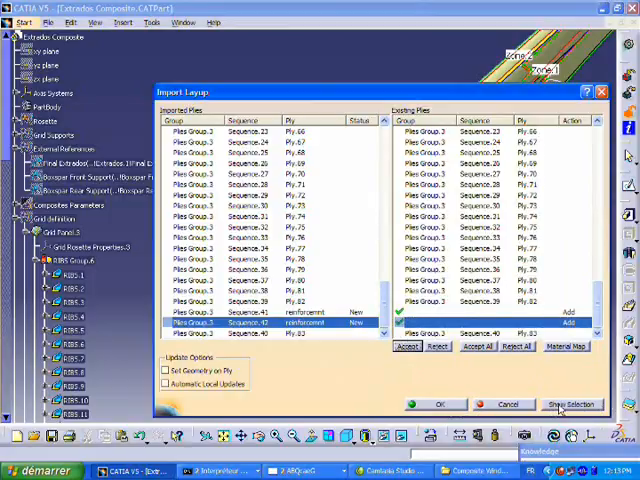
pyautogui.click(572, 404)
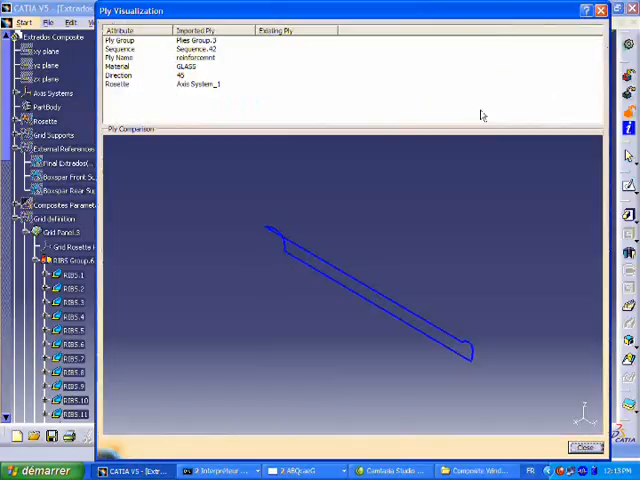
pyautogui.moveTo(360, 268)
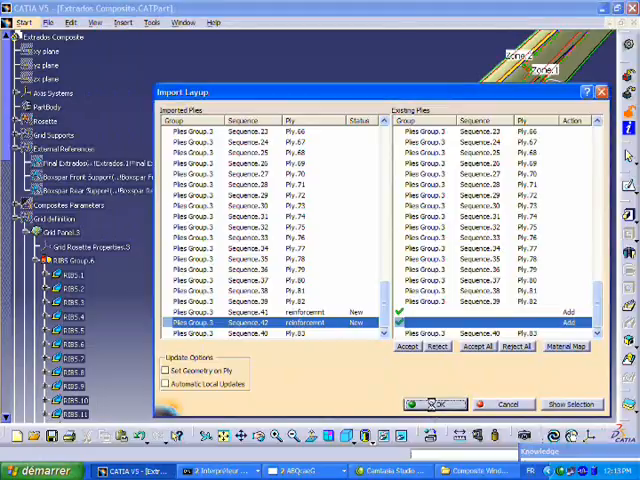
pyautogui.click(428, 404)
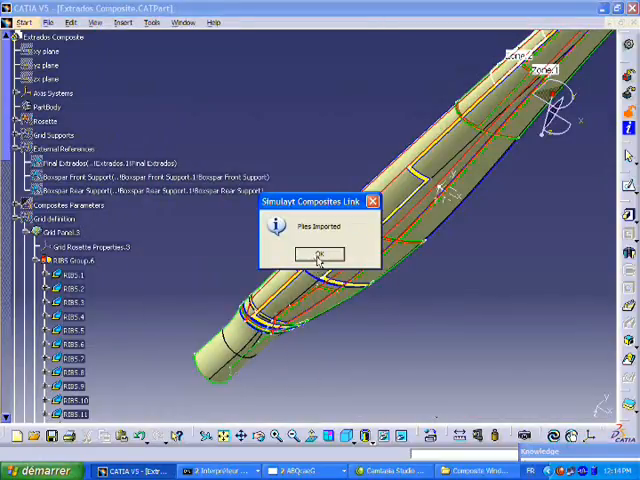